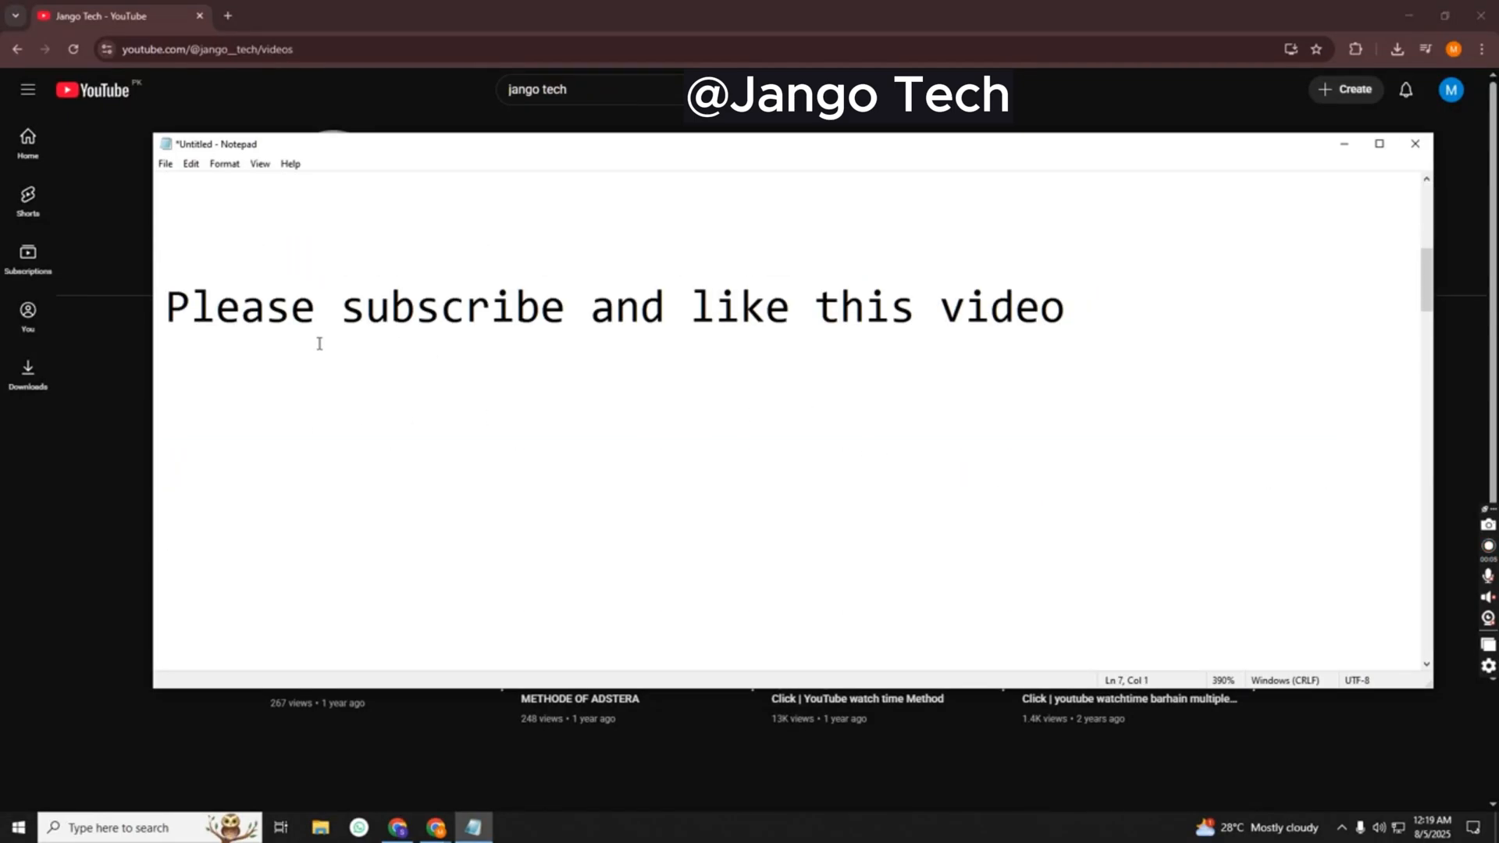
# Step: Close the Notepad subscribe note so the mirrored Play Store screen shows
pyautogui.press('ctrl+a')
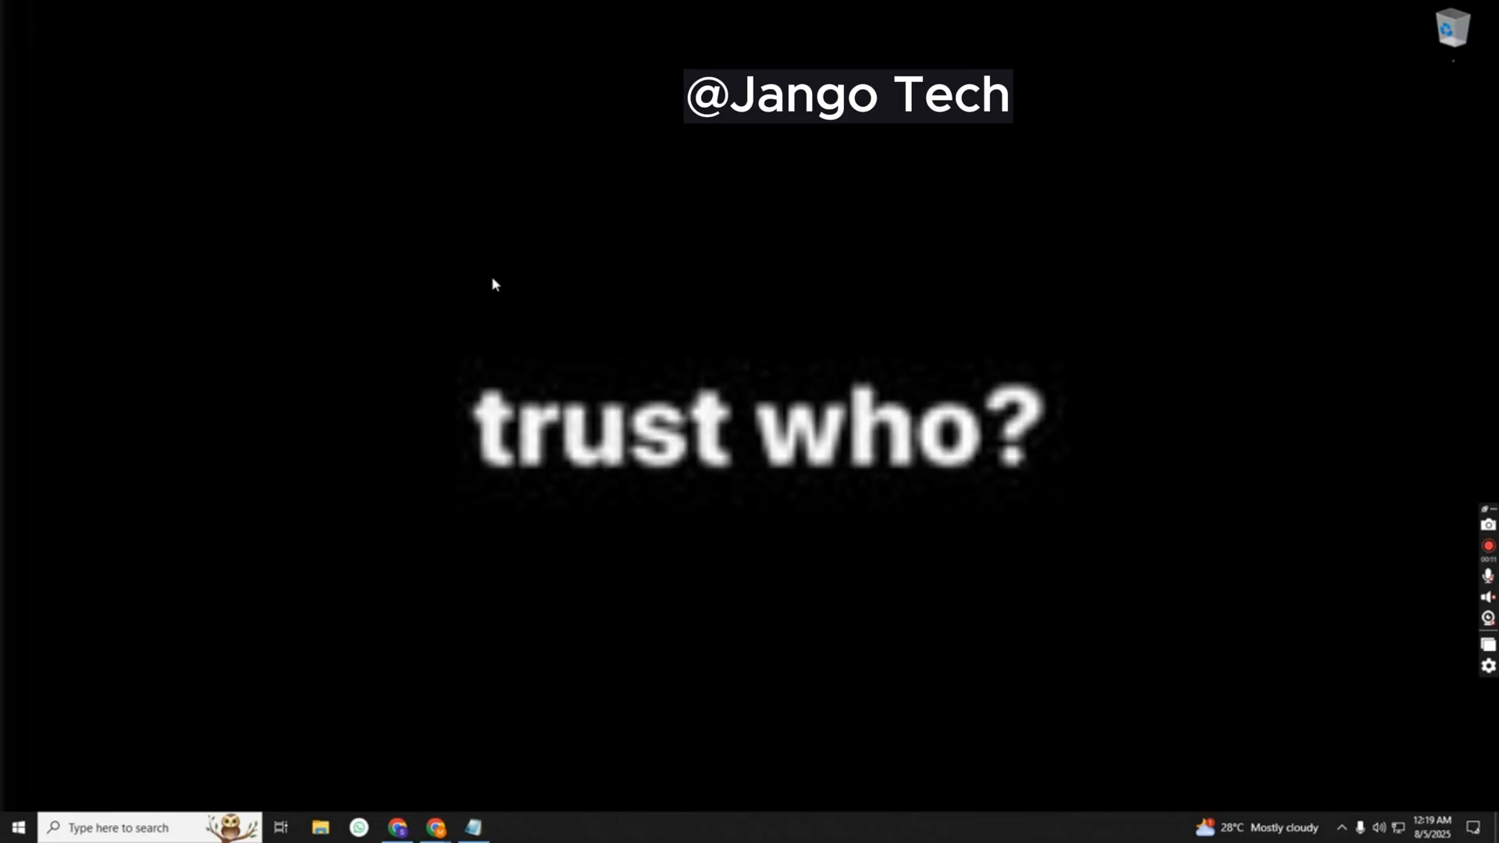
pyautogui.moveTo(1204, 656)
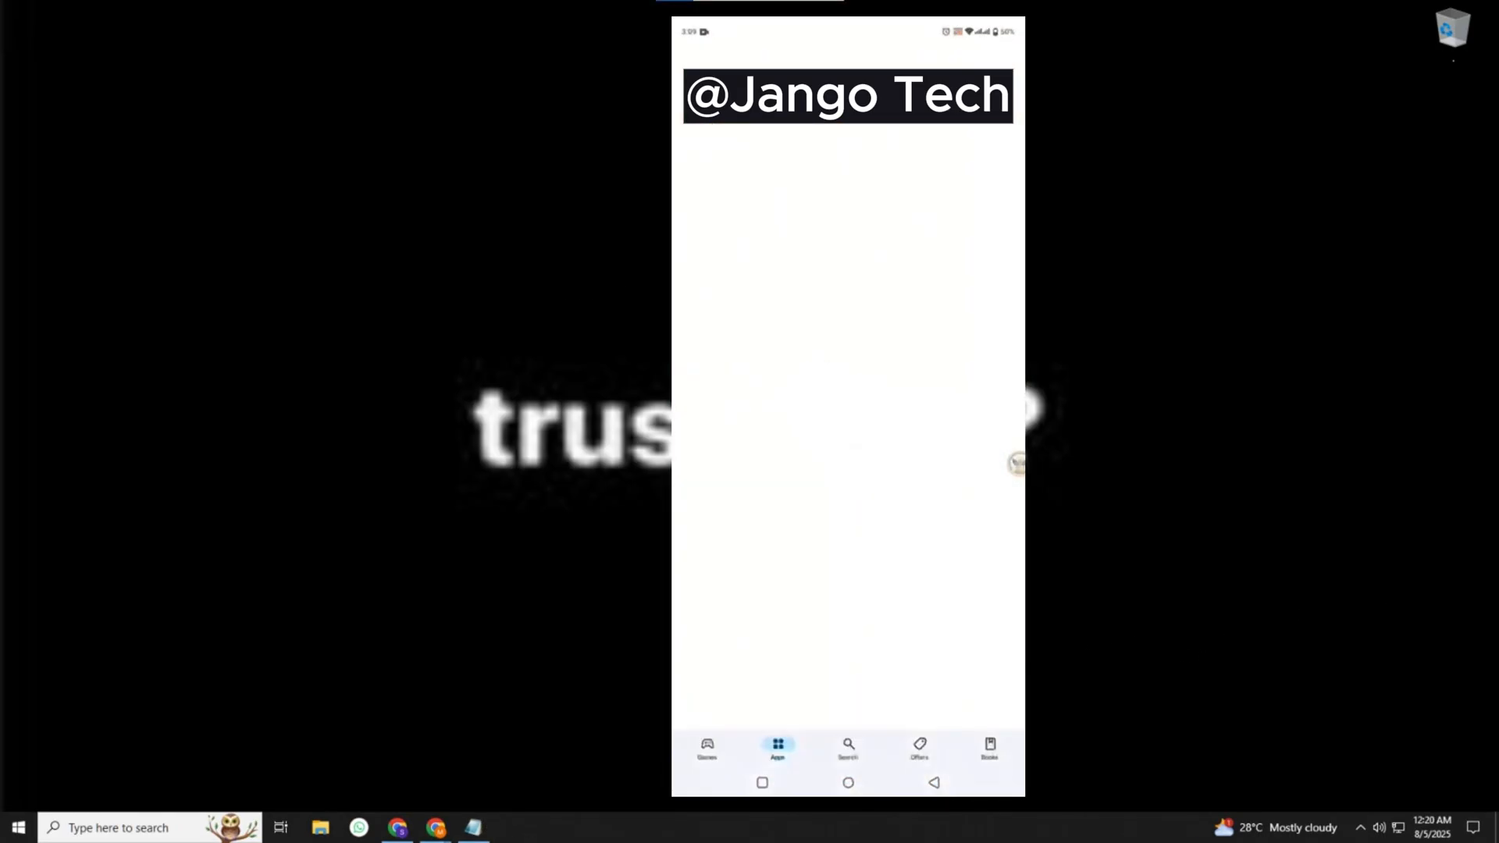
# Step: Find GoLogin in the Play Store and launch the installed app
pyautogui.click(847, 749)
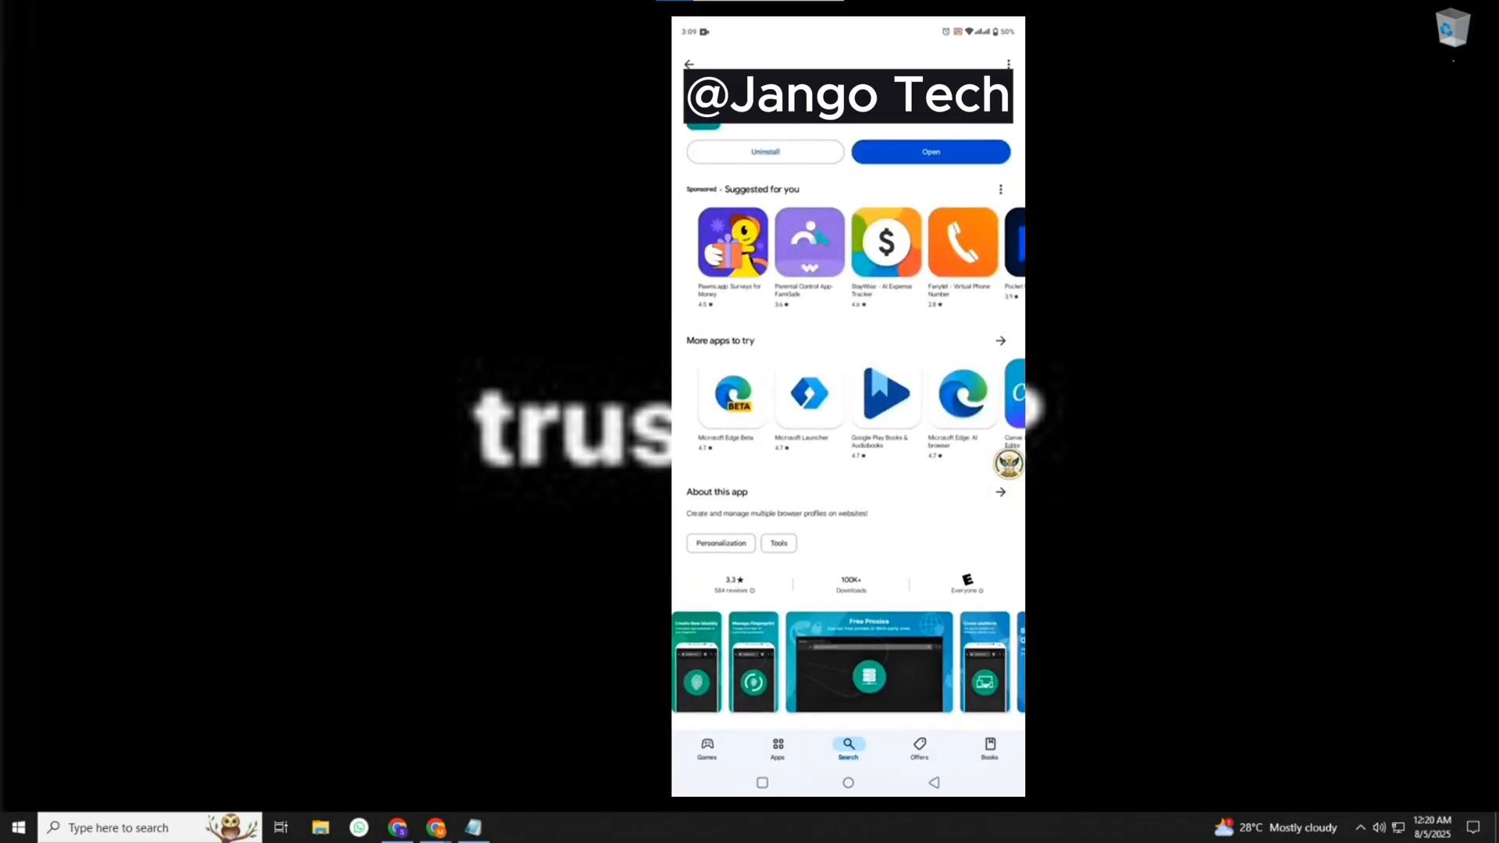
pyautogui.click(929, 151)
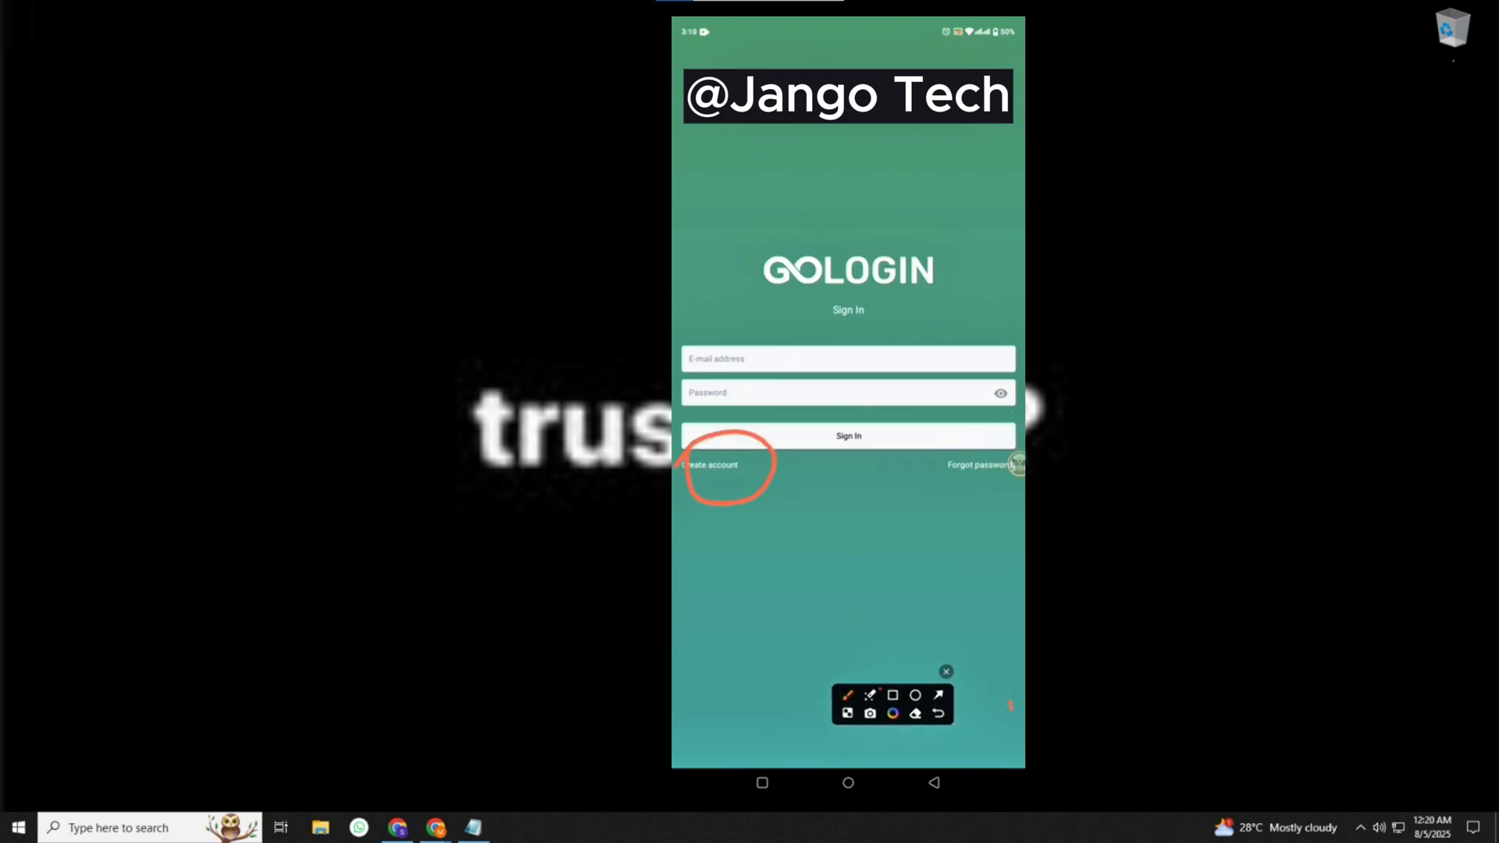
# Step: Start creating a new GoLogin account from the sign-in screen
pyautogui.click(709, 465)
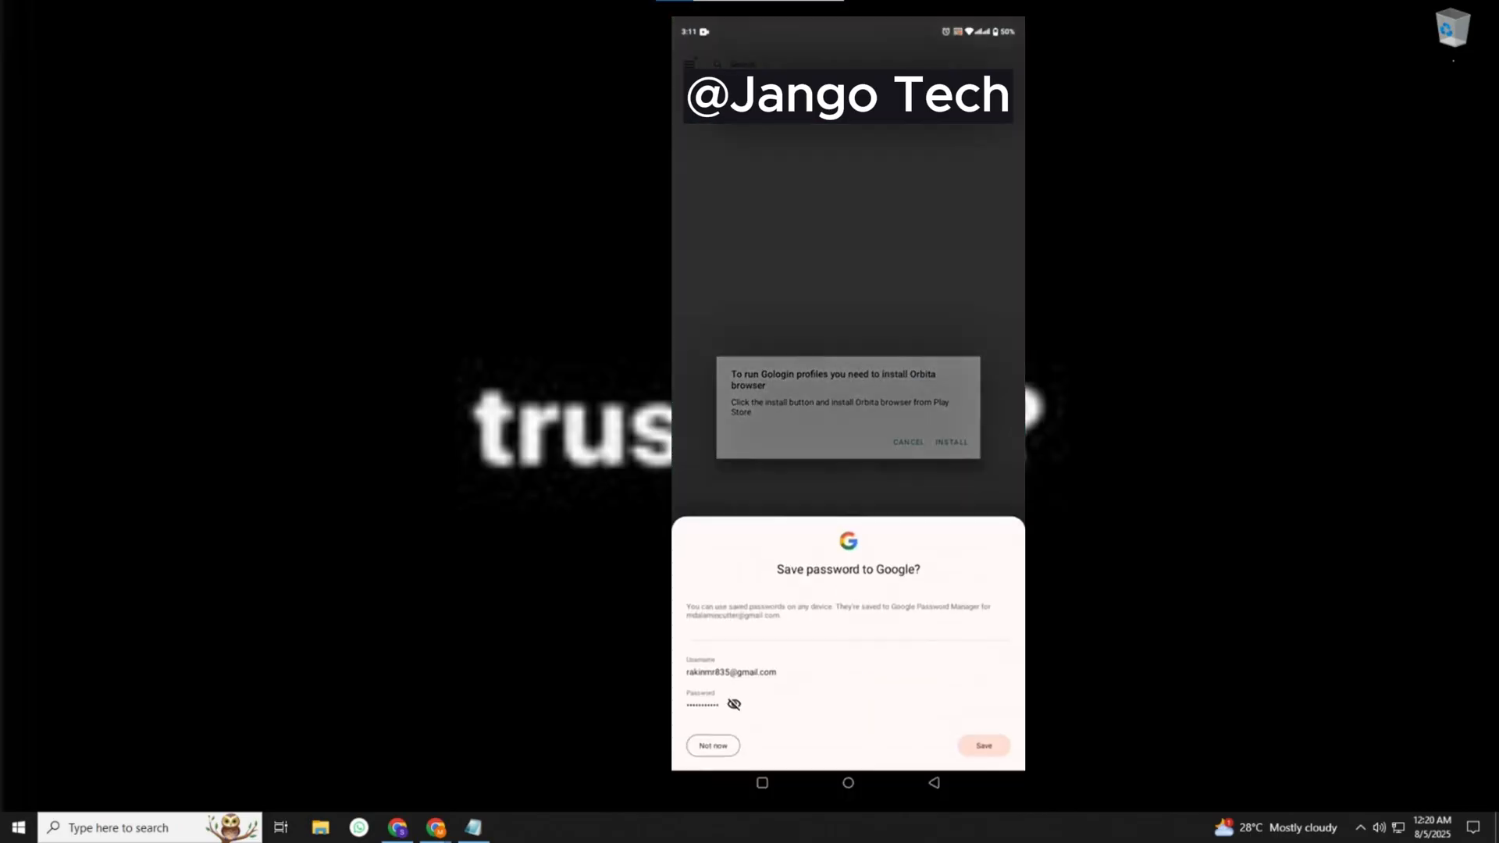
# Step: Decline saving the password to Google before the signup form
pyautogui.click(713, 747)
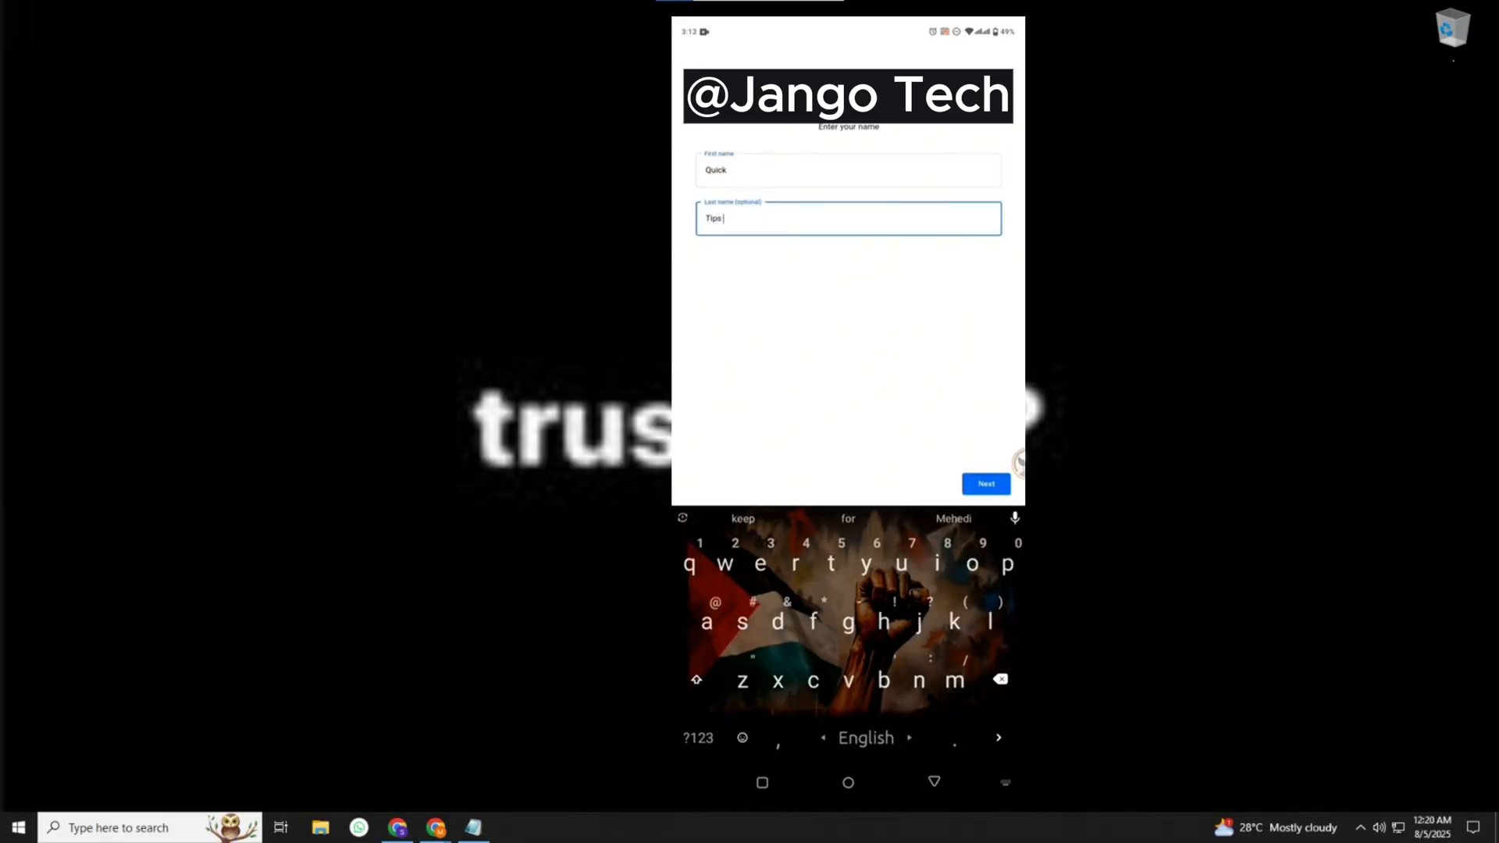
# Step: Submit the name, then the birthday with year 1999 and gender Male
pyautogui.write('and tr')
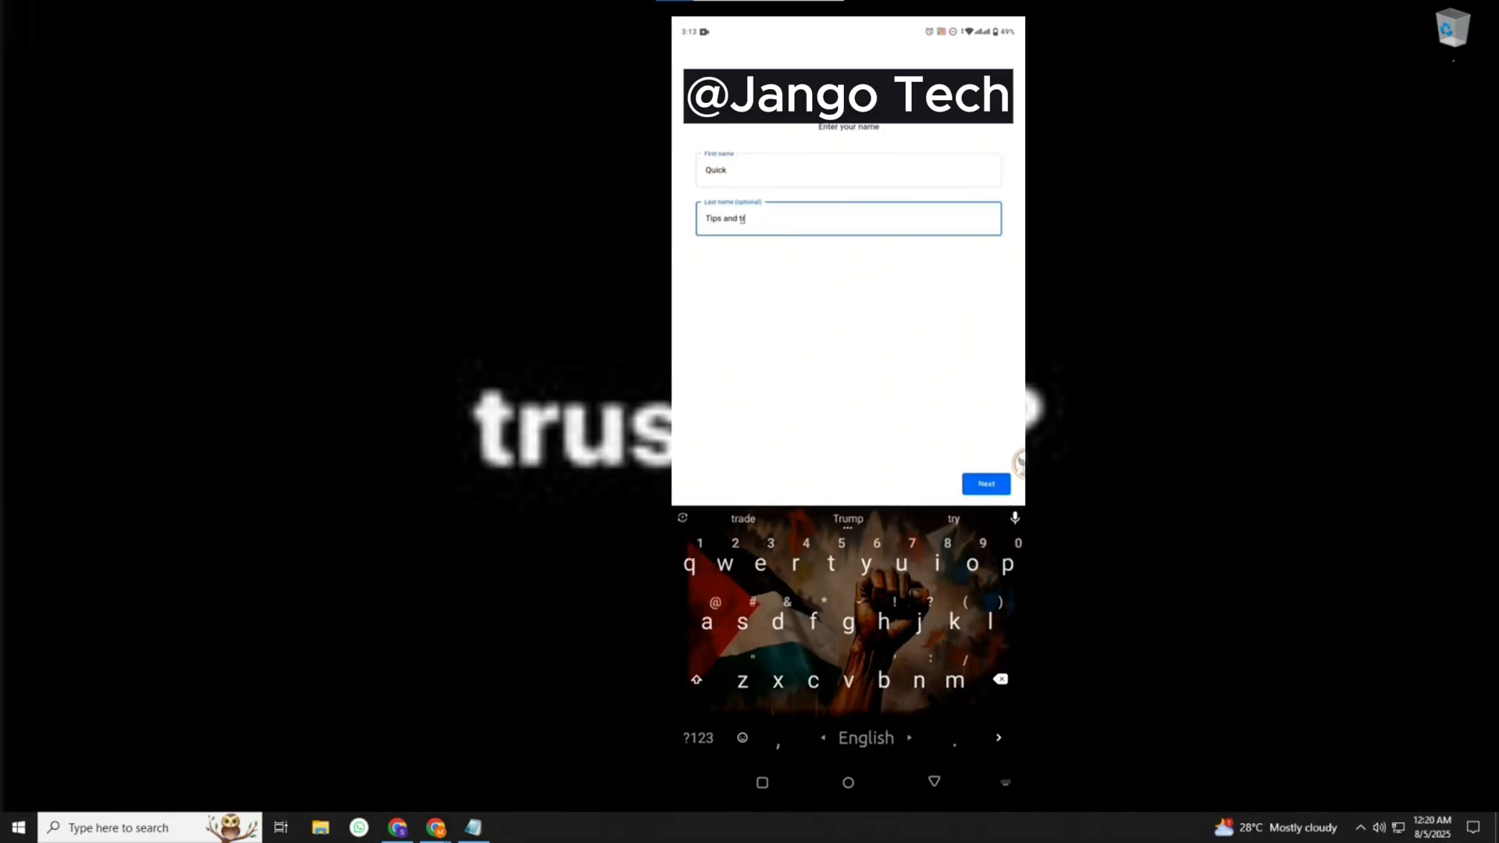
pyautogui.click(986, 482)
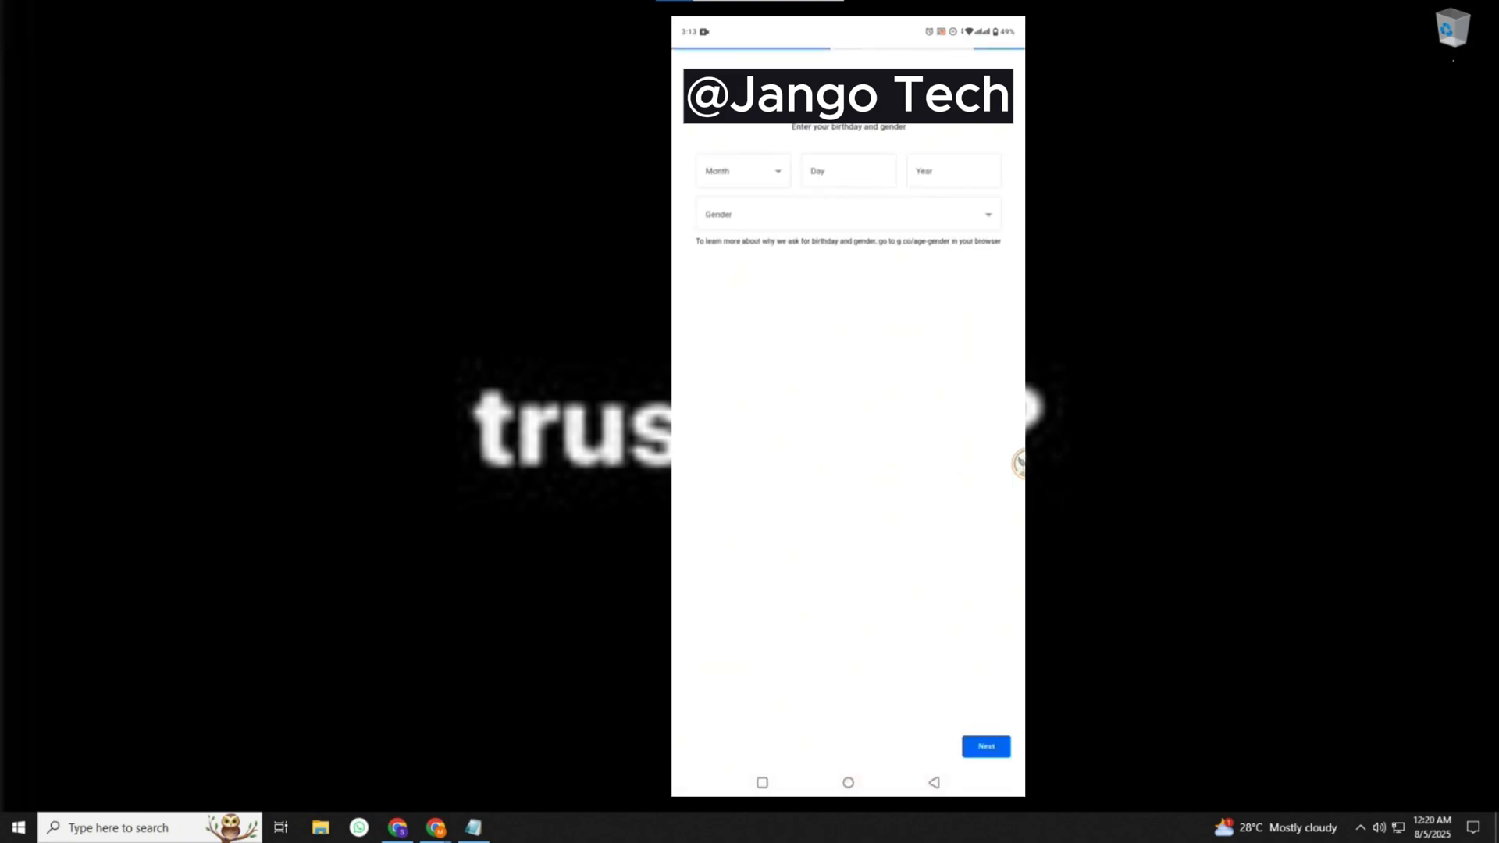
pyautogui.click(847, 170)
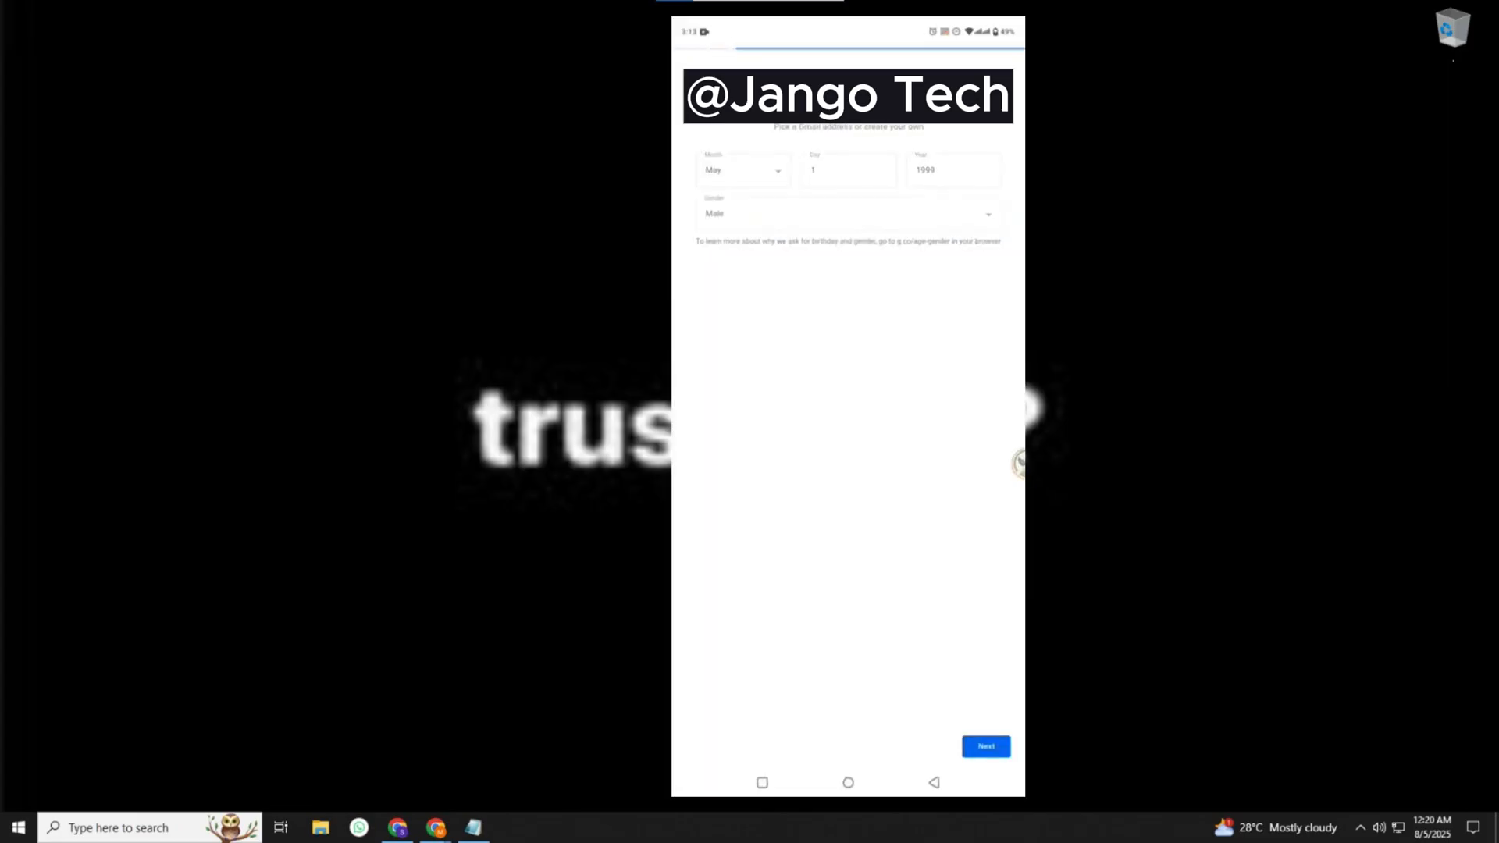
pyautogui.click(985, 747)
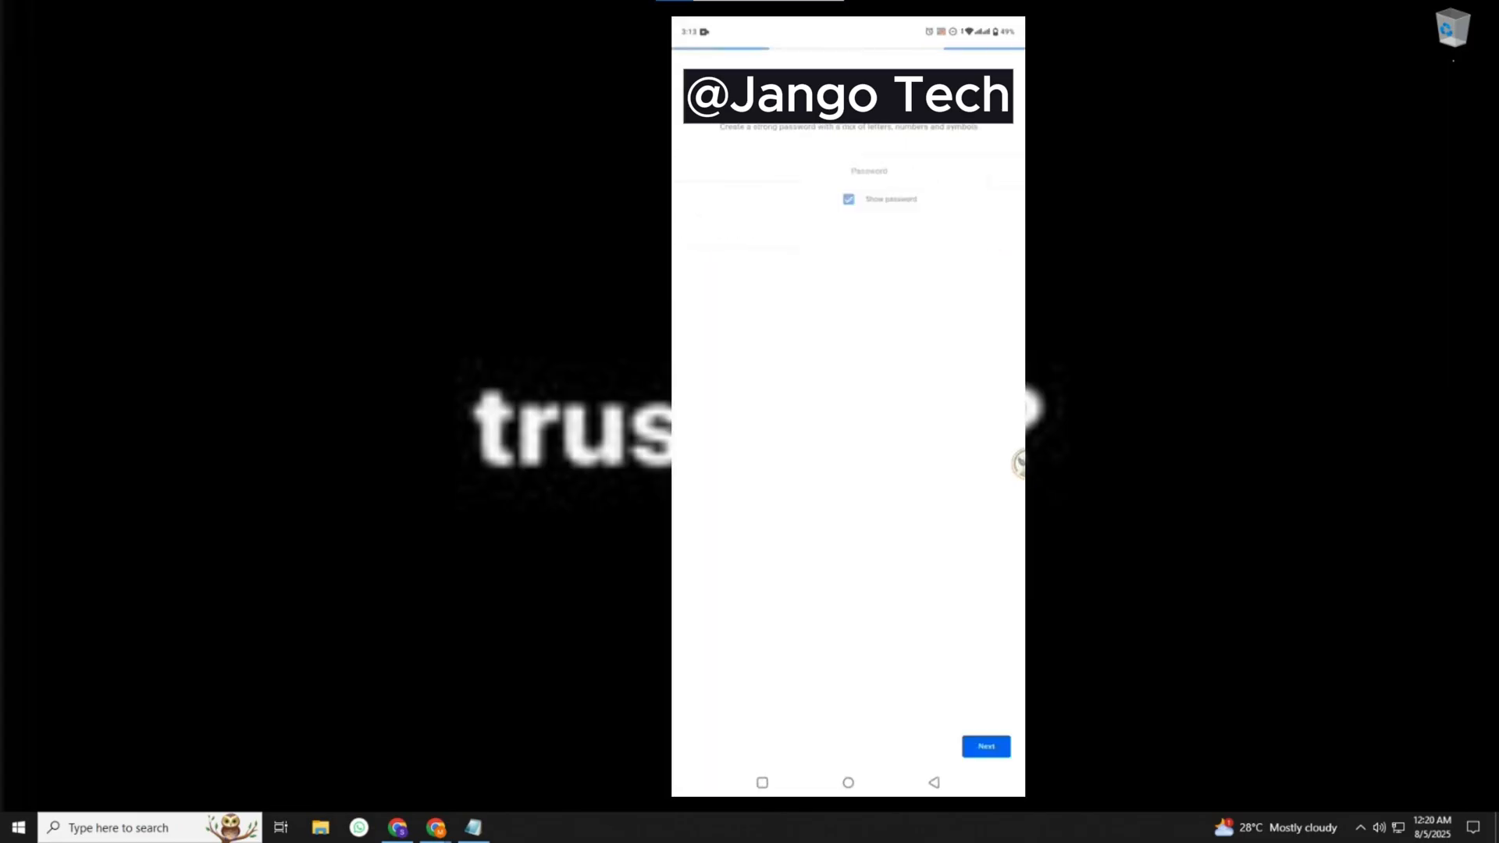